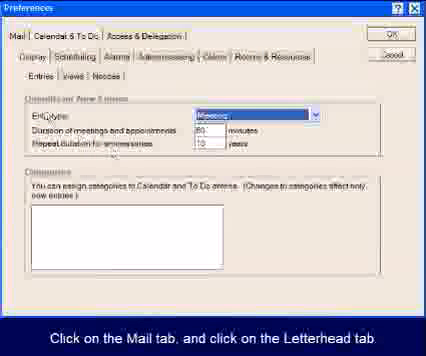
Switch Preferences to the Mail tab and its Letterhead settings.
click(17, 38)
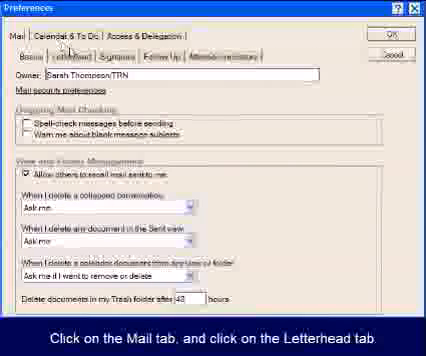
click(70, 62)
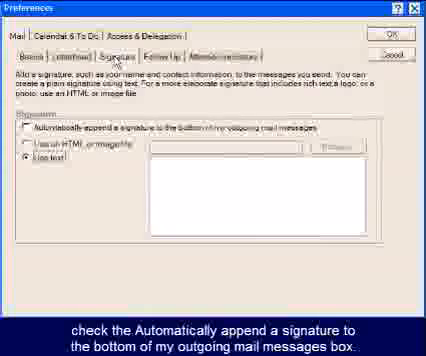
Enable automatic signature appending using an HTML or image file.
click(29, 128)
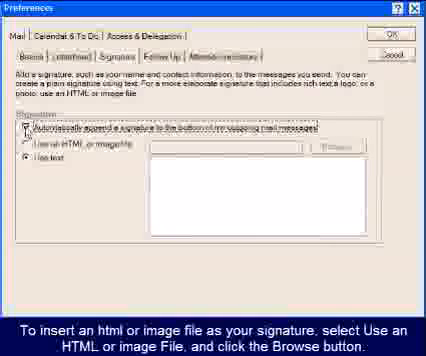
click(28, 148)
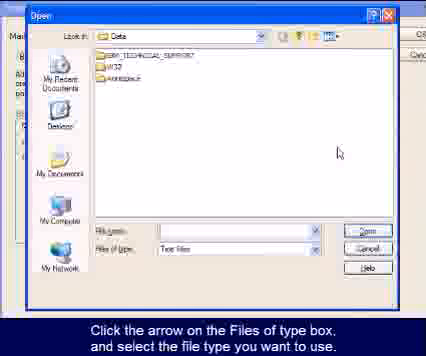
Filter to JPEG Images and pick the logo image from Documents as the signature file.
click(312, 249)
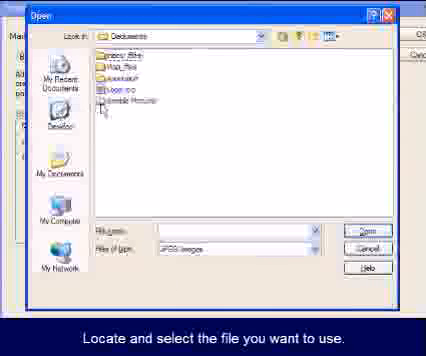
click(110, 87)
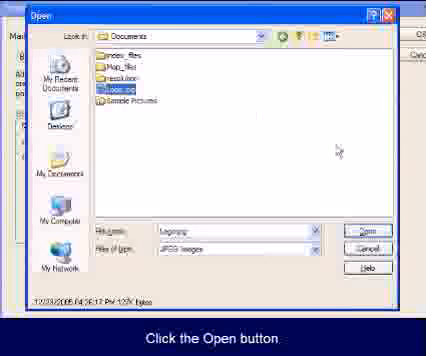
click(356, 228)
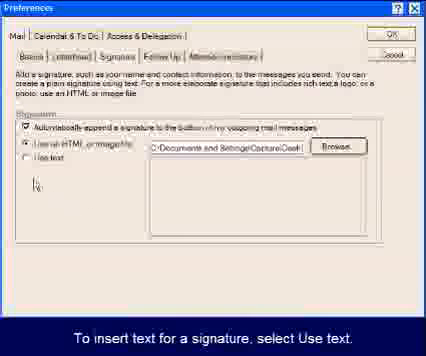
Switch the signature to plain text and turn off automatic appending.
click(31, 162)
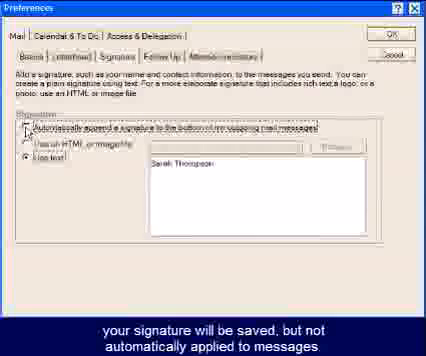
click(397, 30)
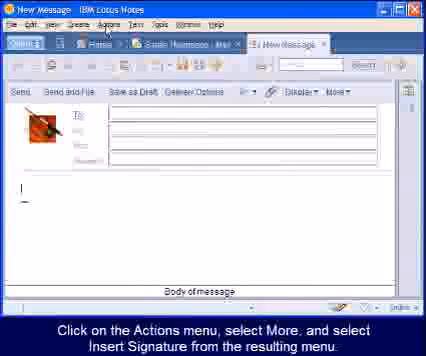
Insert a signature into the message via Import from File, showing the file-type list.
click(100, 27)
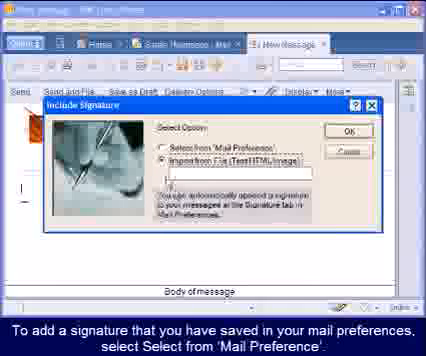
click(171, 149)
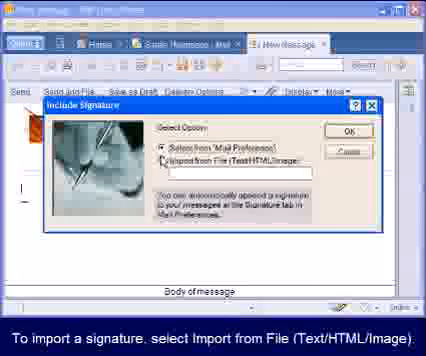
click(159, 158)
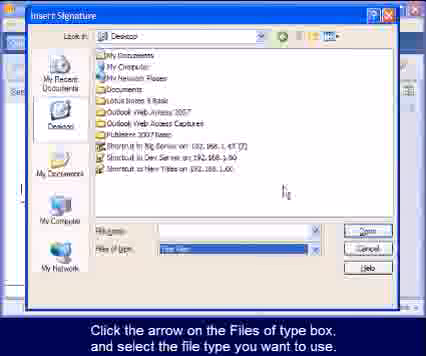
click(319, 243)
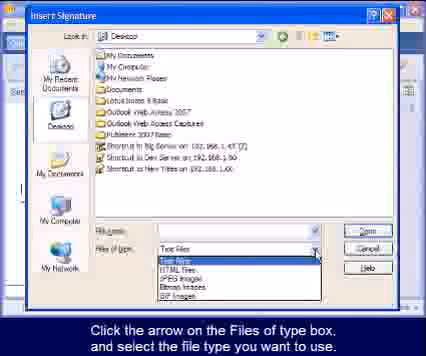